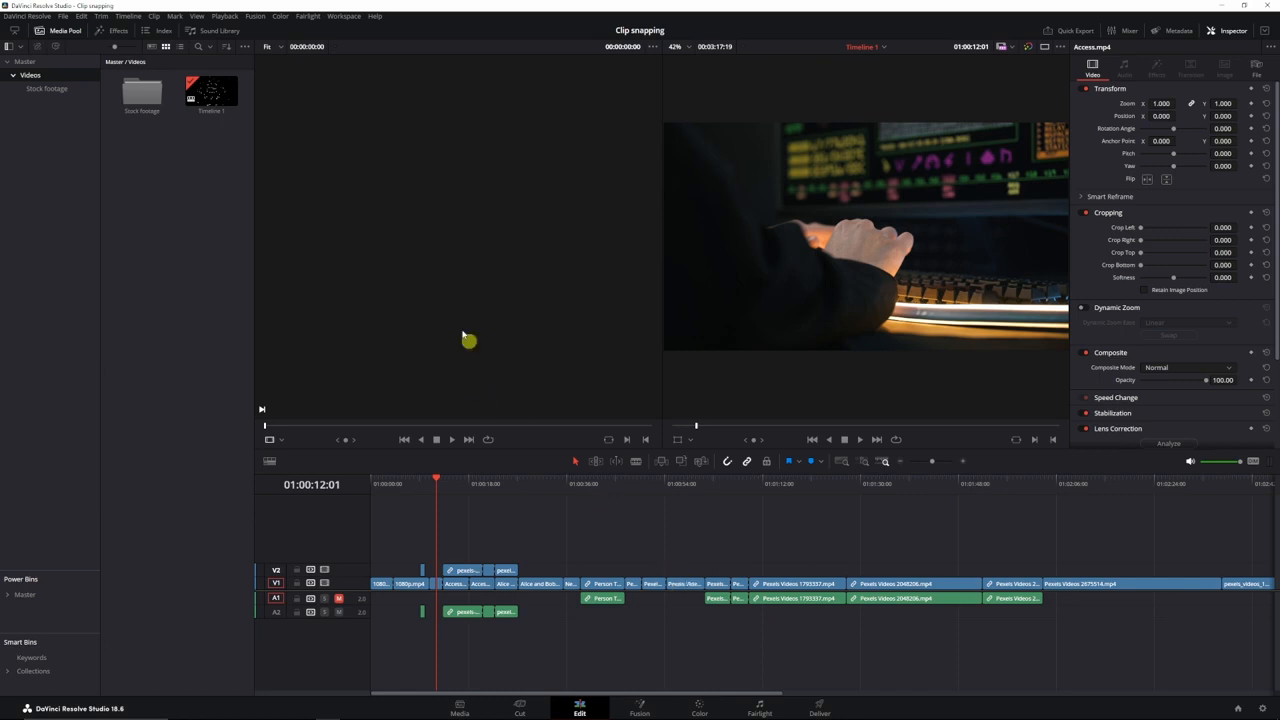
# Open the DaVinci Resolve application menu from the top menu bar
pyautogui.click(27, 16)
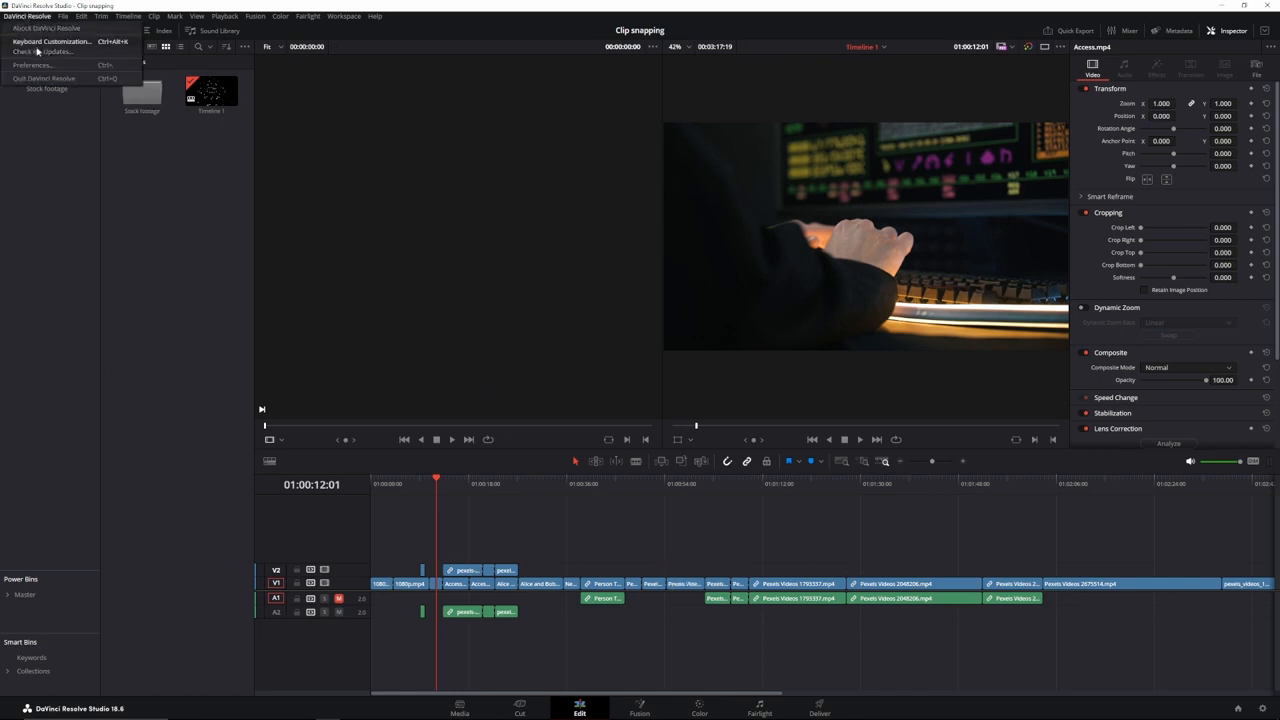
# Enable Timeline backups under User > Project Save and Load preferences and save
pyautogui.click(31, 65)
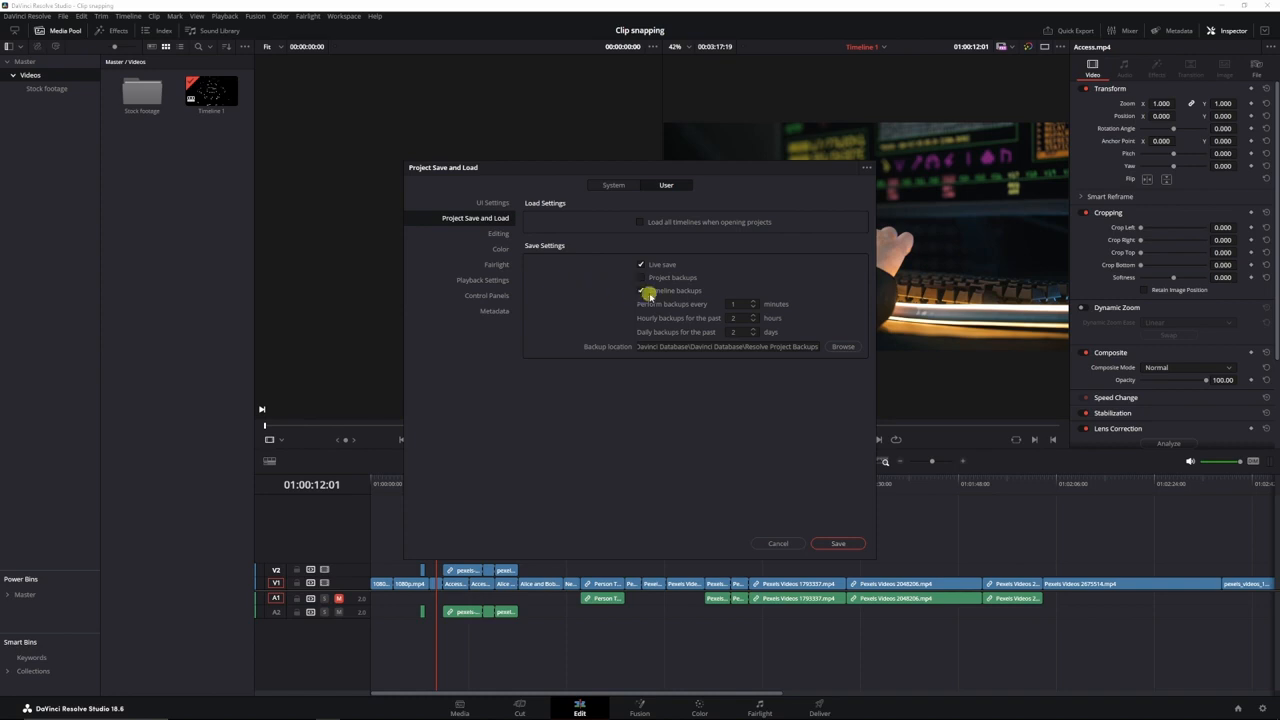
pyautogui.click(641, 290)
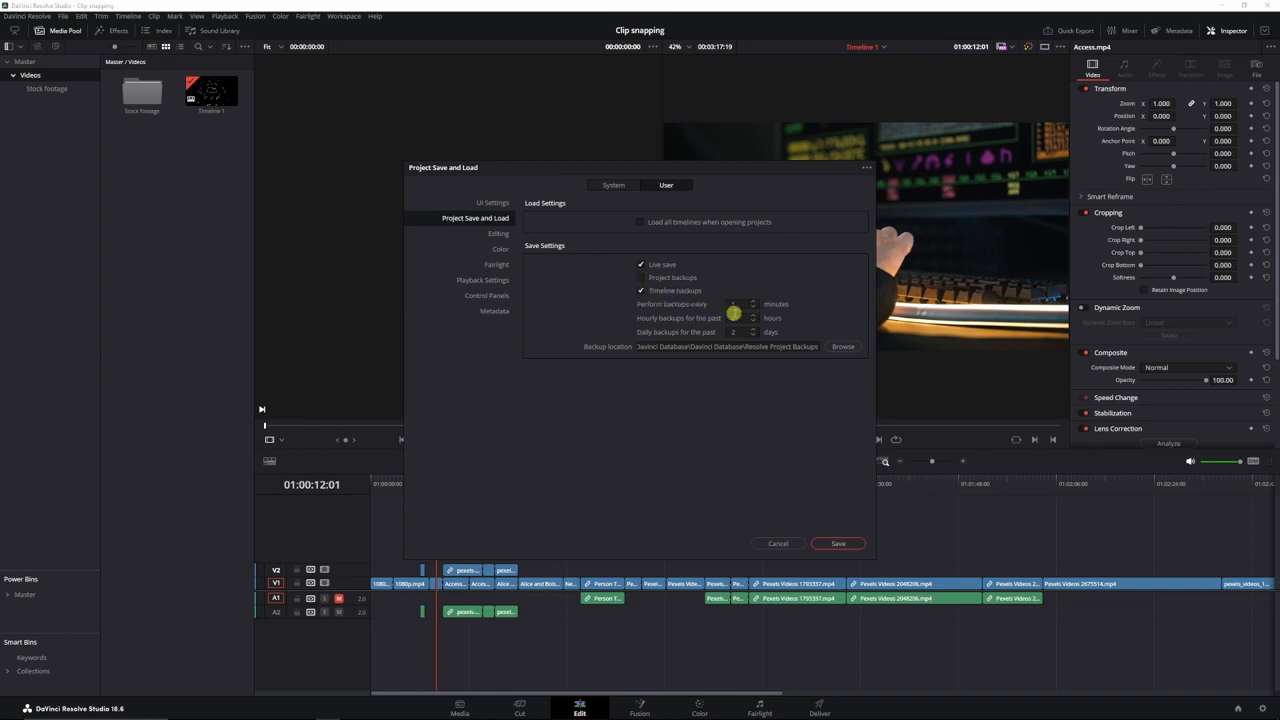
pyautogui.click(752, 300)
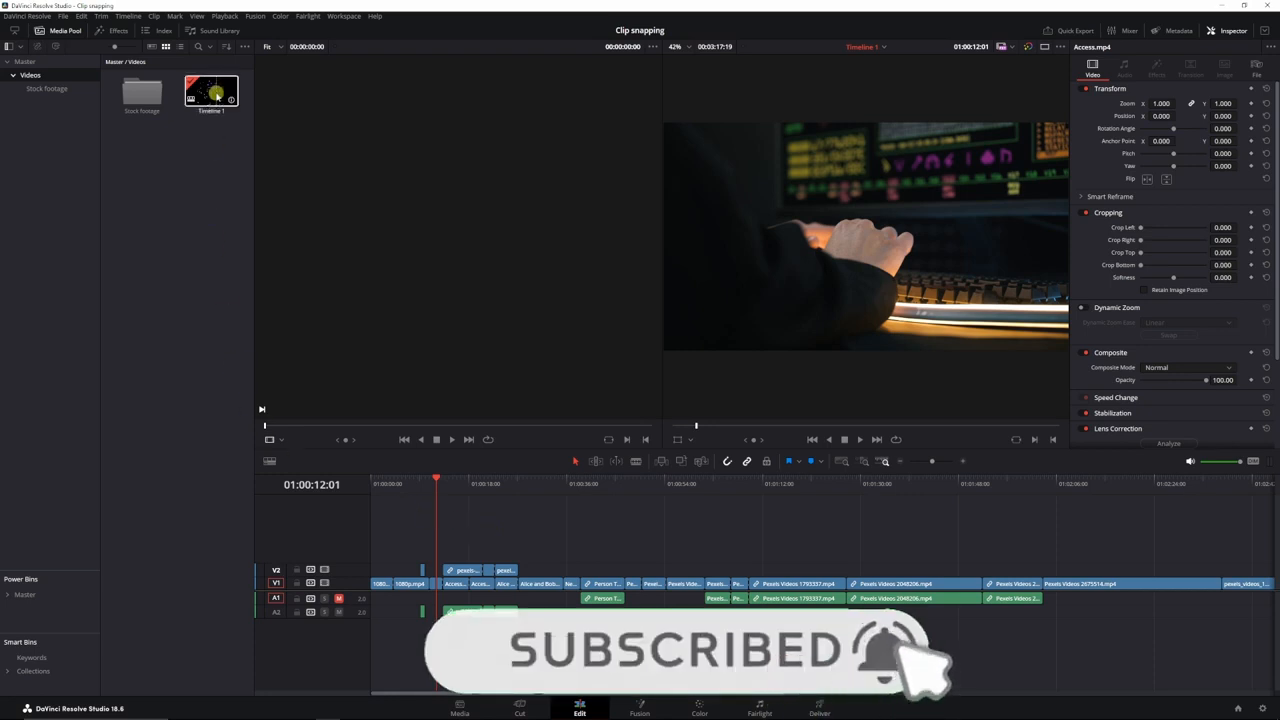
# Restore the 21:34:05 backup of Timeline 1 from its Media Pool context menu
pyautogui.rightClick(211, 92)
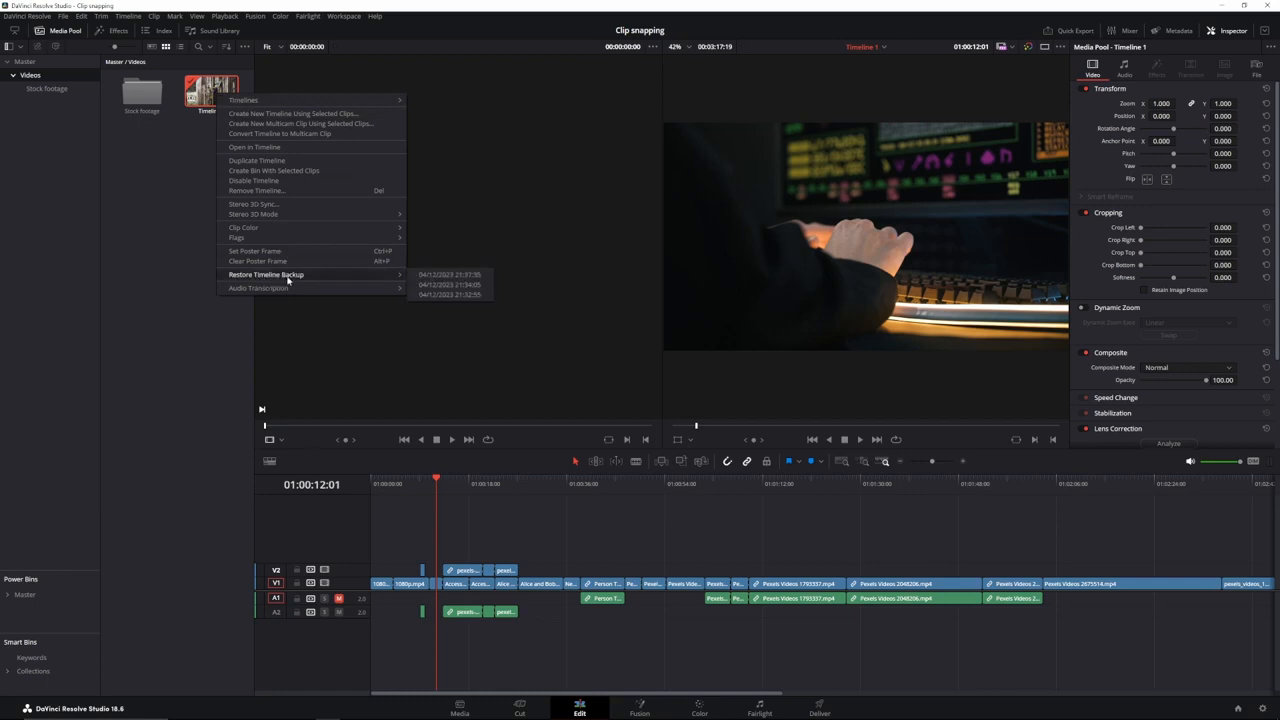
pyautogui.moveTo(449, 274)
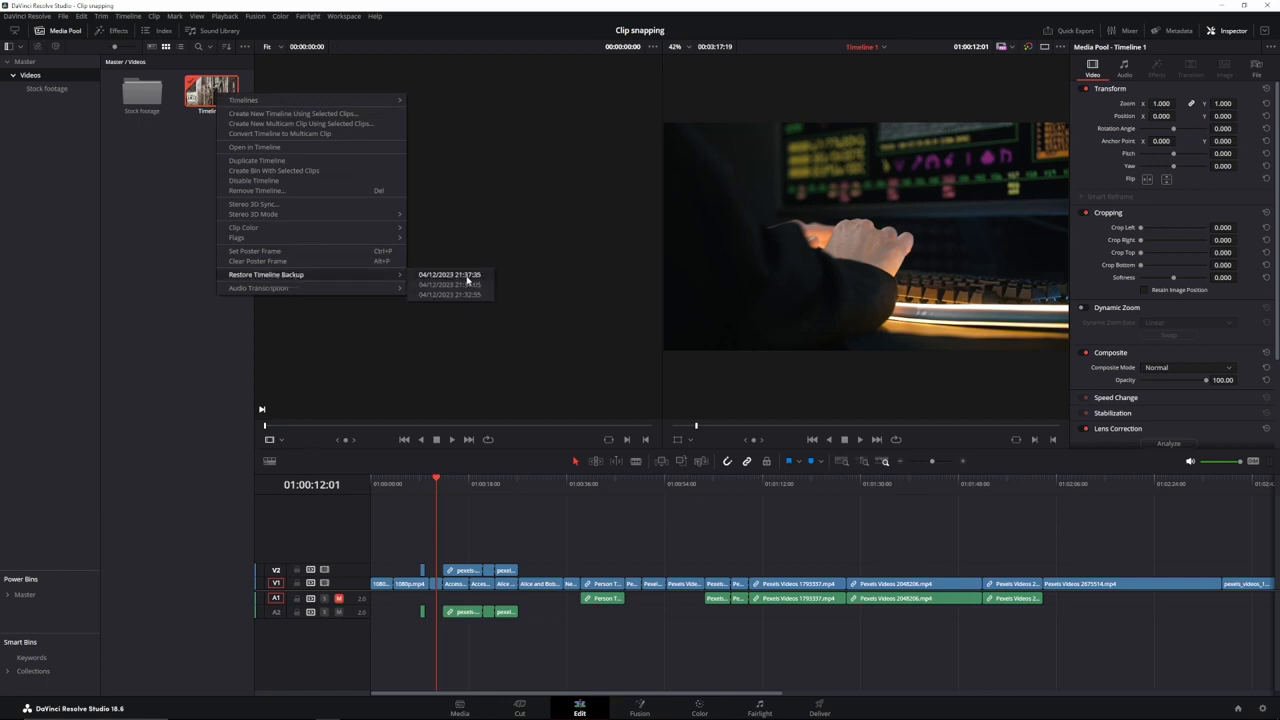
pyautogui.moveTo(449, 284)
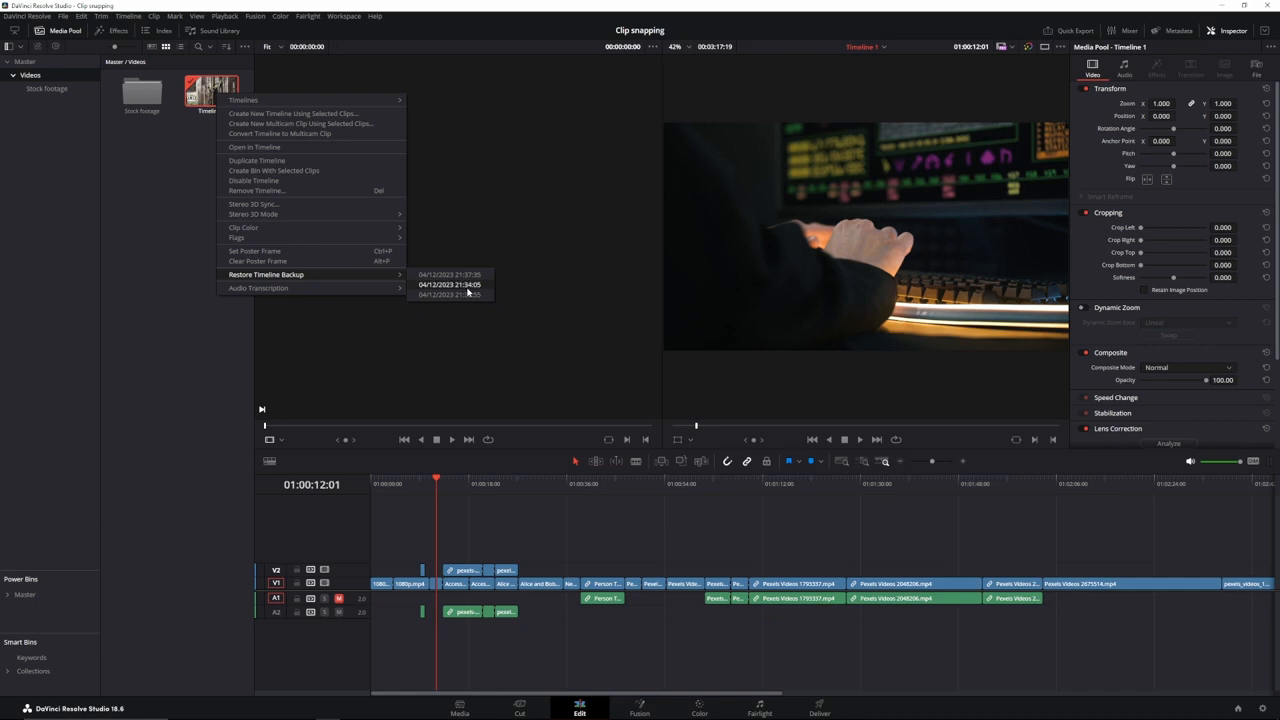
pyautogui.click(448, 284)
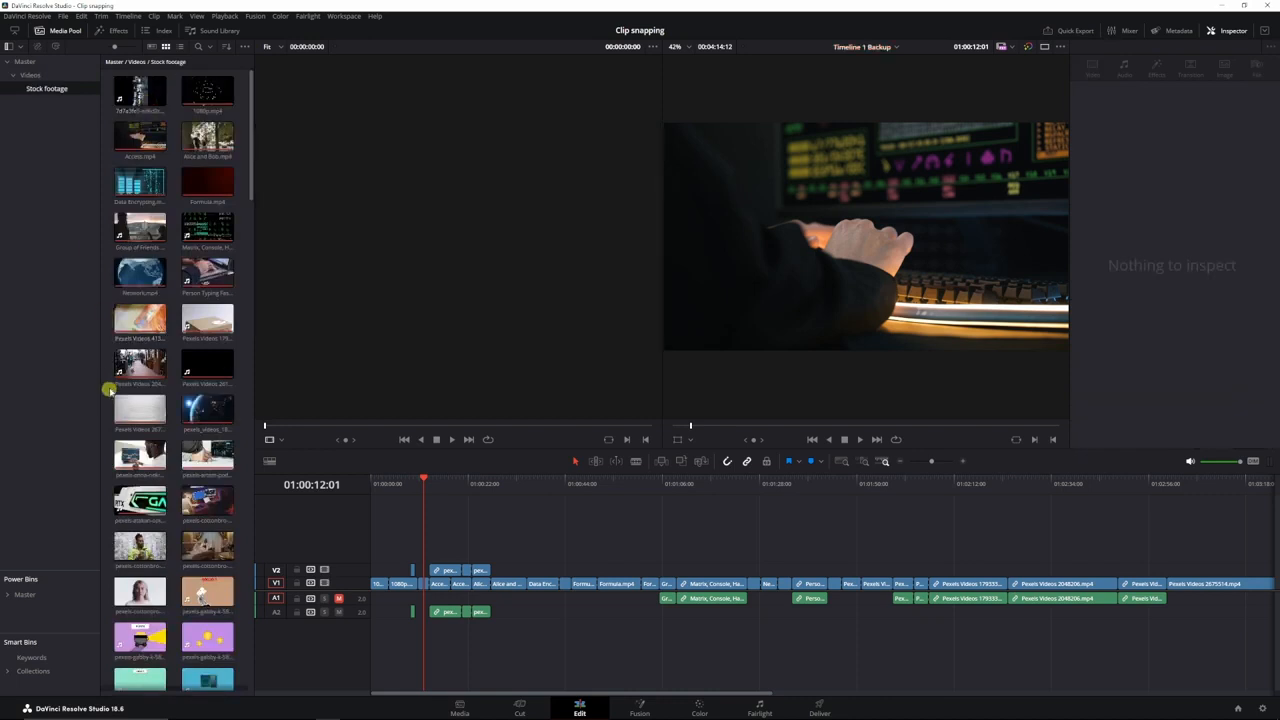
pyautogui.moveTo(264, 286)
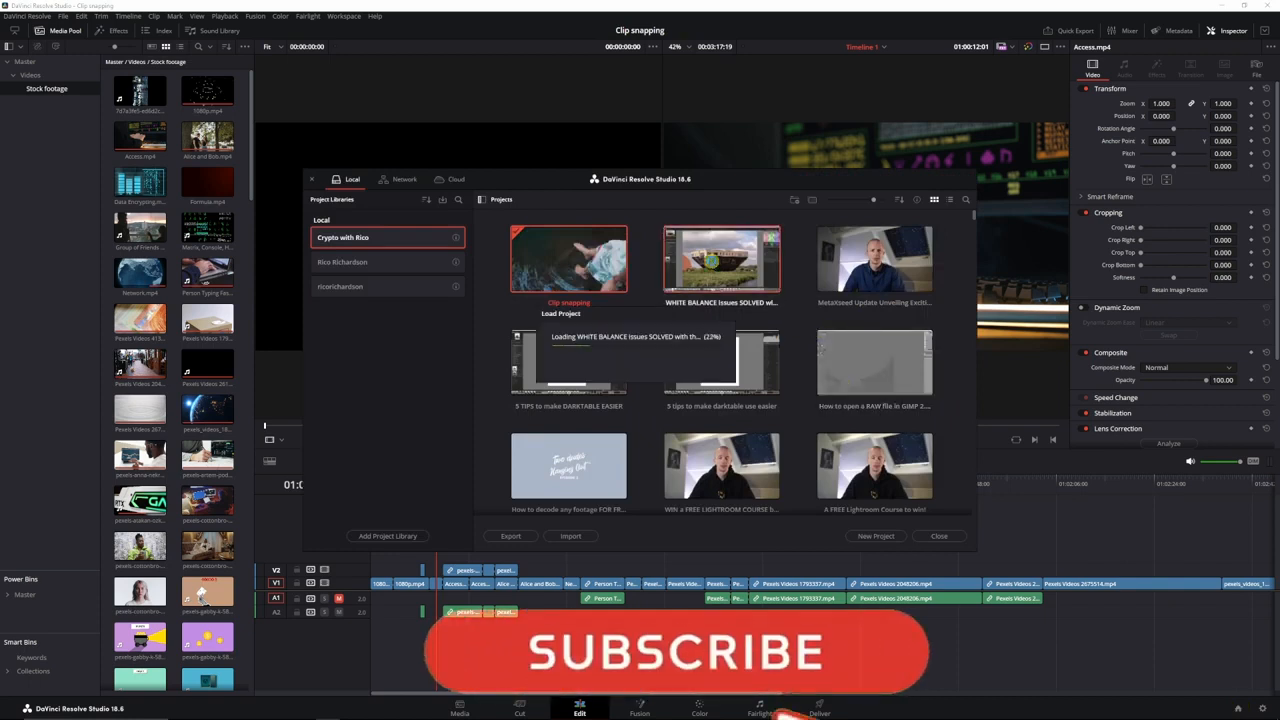
# Open the 'WHITE BALANCE issues SOLVED with the HISTOGRAM' project from the Project Manager
pyautogui.doubleClick(720, 260)
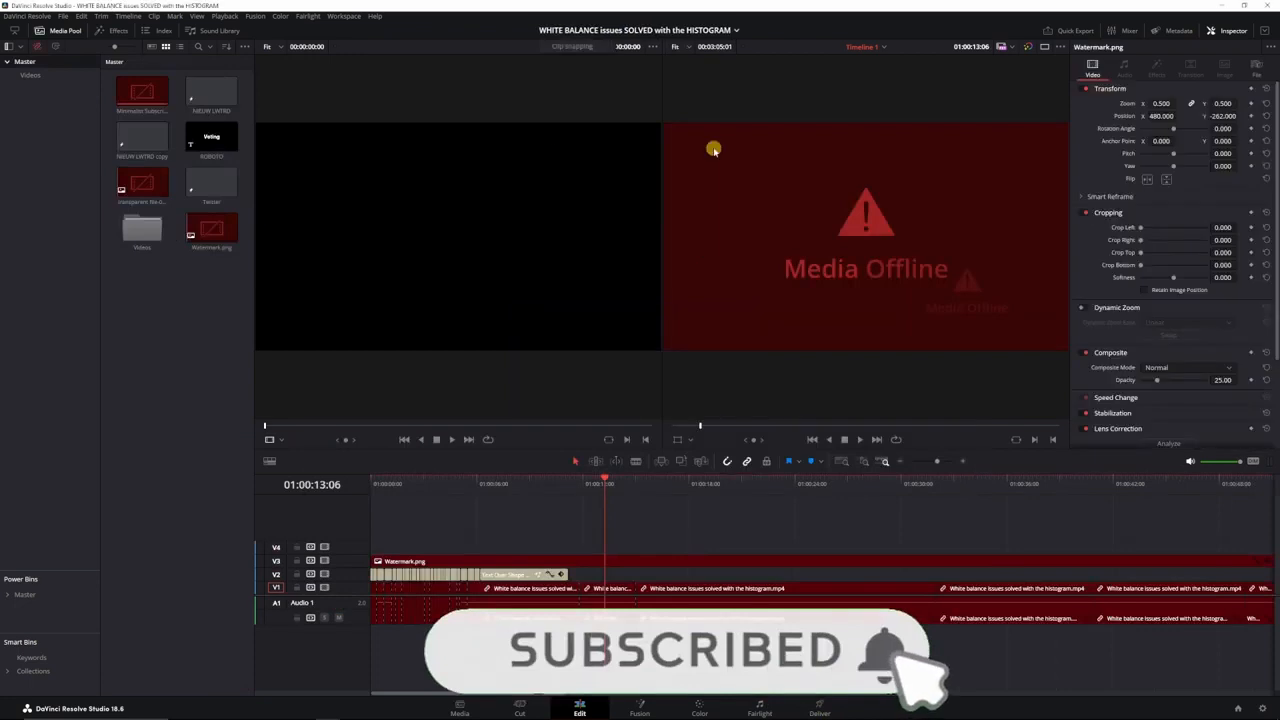